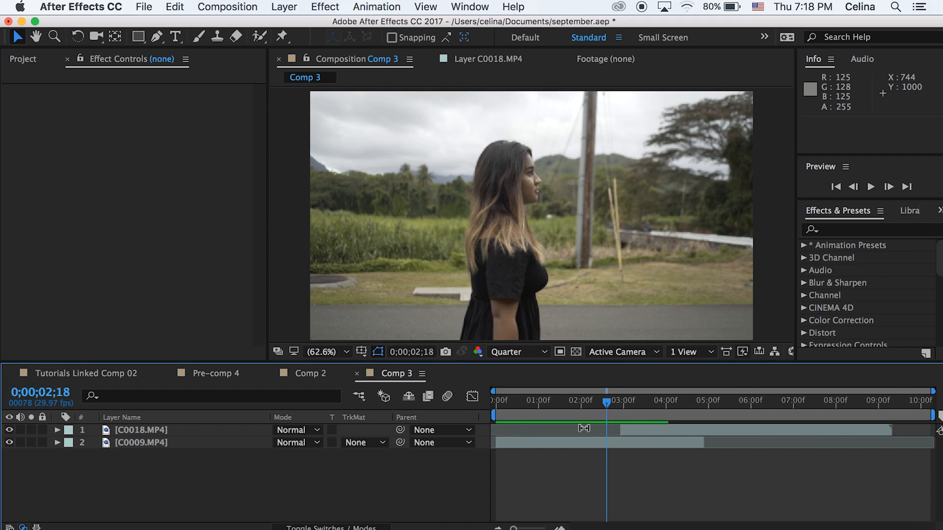
# Move to the start of the shore clip, select C0018.MP4, and set preview resolution to Half
pyautogui.click(524, 401)
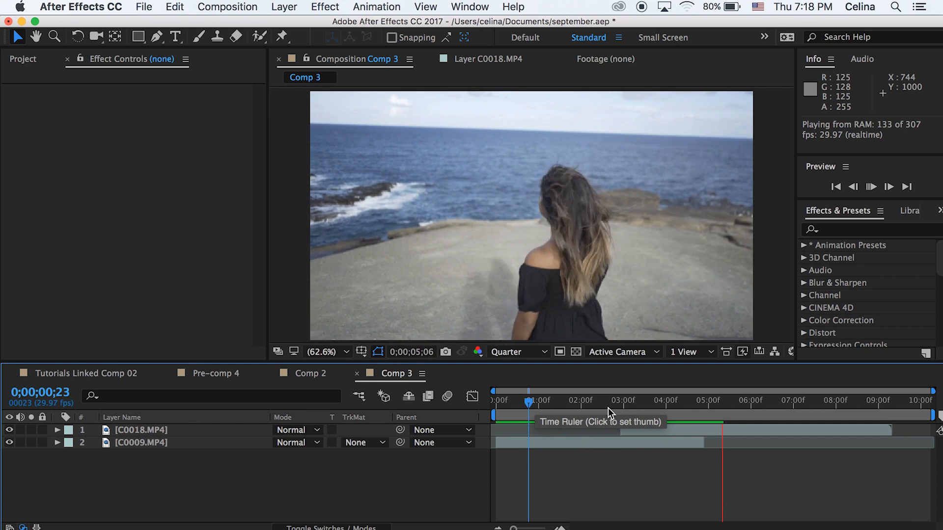
pyautogui.click(765, 401)
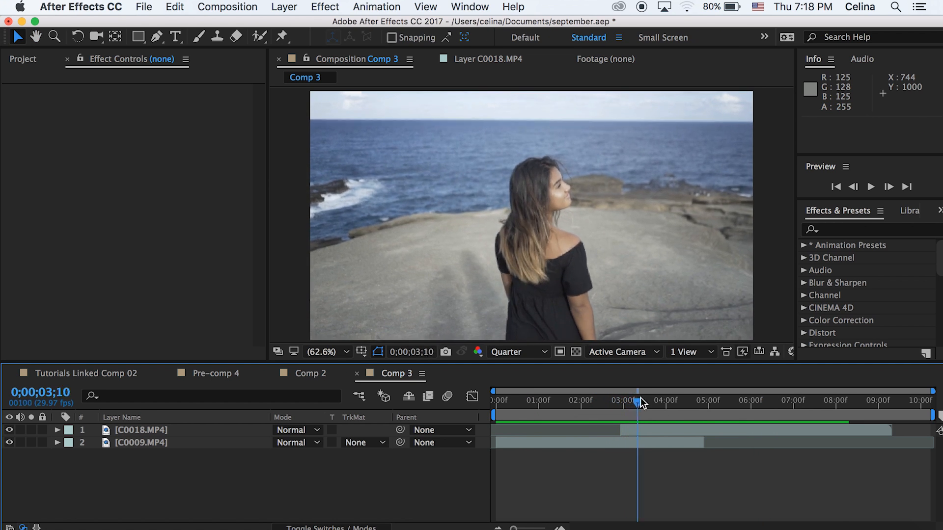
pyautogui.click(628, 403)
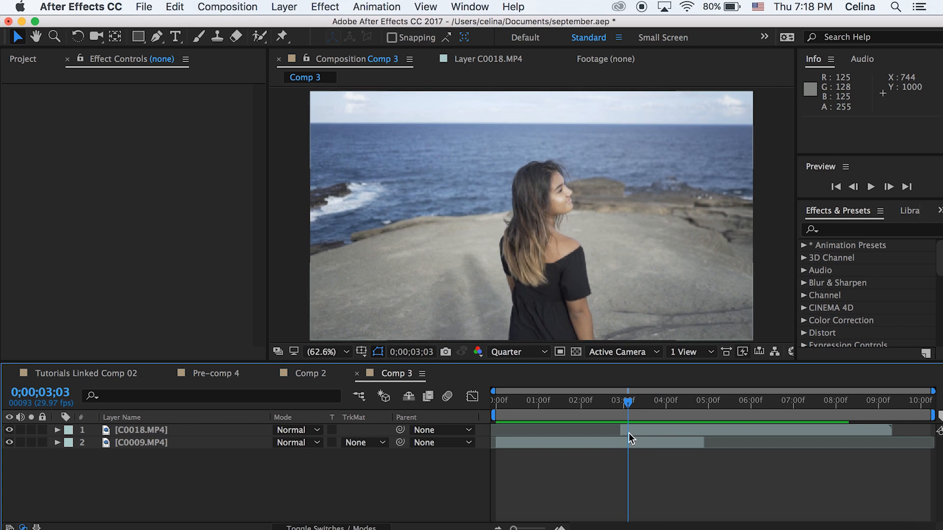
pyautogui.click(141, 430)
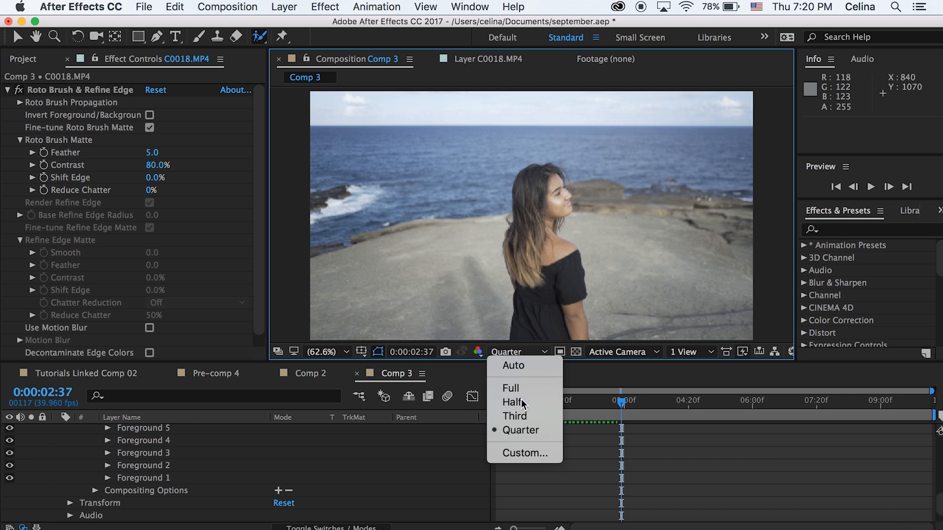
pyautogui.click(512, 401)
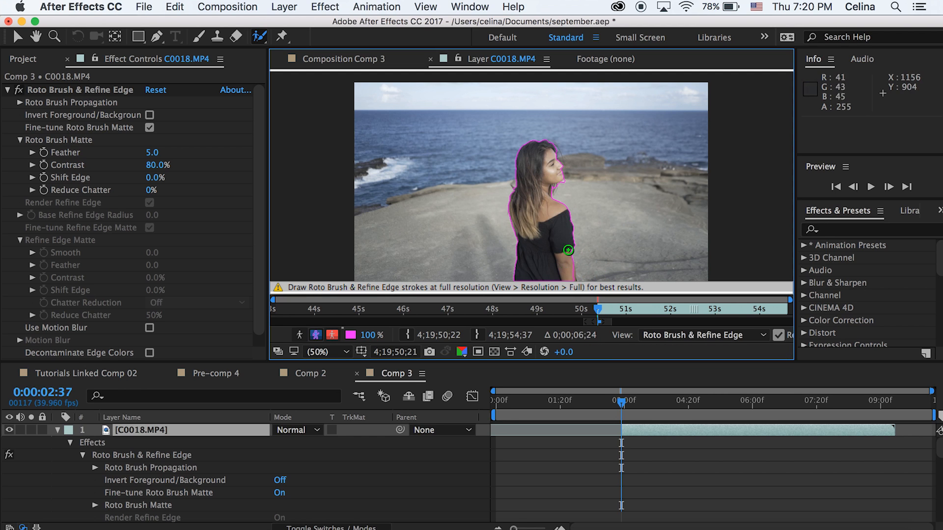
pyautogui.moveTo(564, 185)
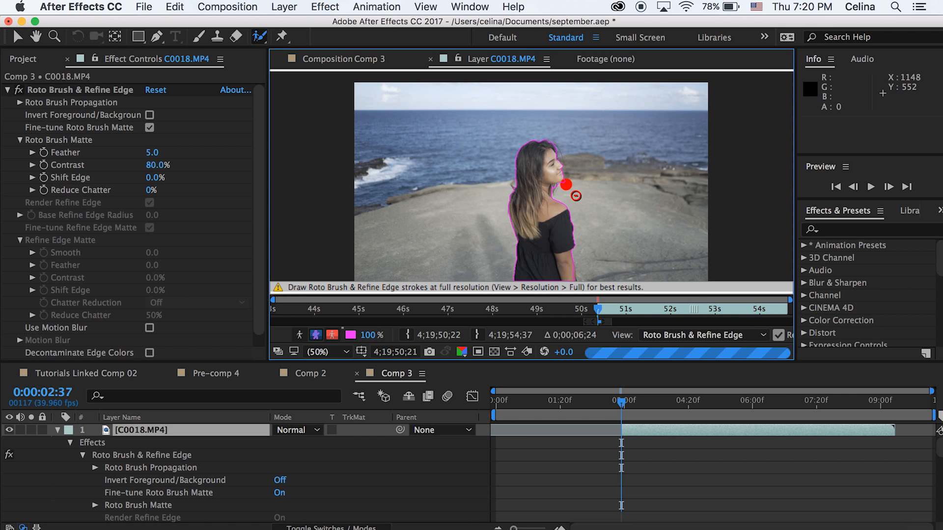
pyautogui.moveTo(587, 211)
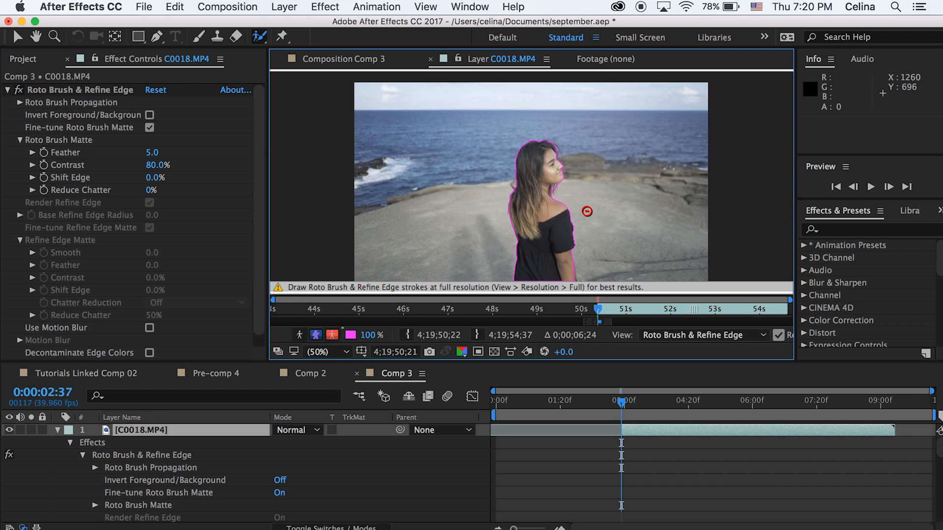
pyautogui.moveTo(565, 463)
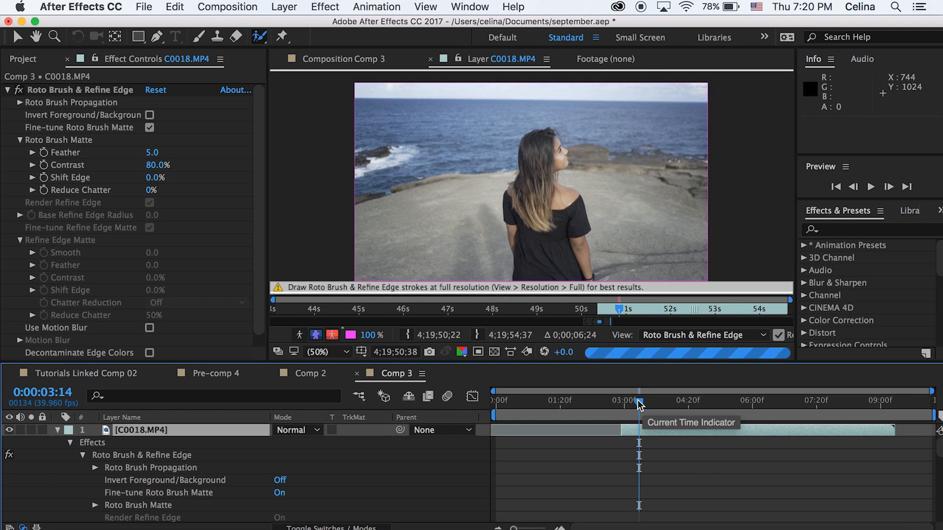
pyautogui.moveTo(638, 416)
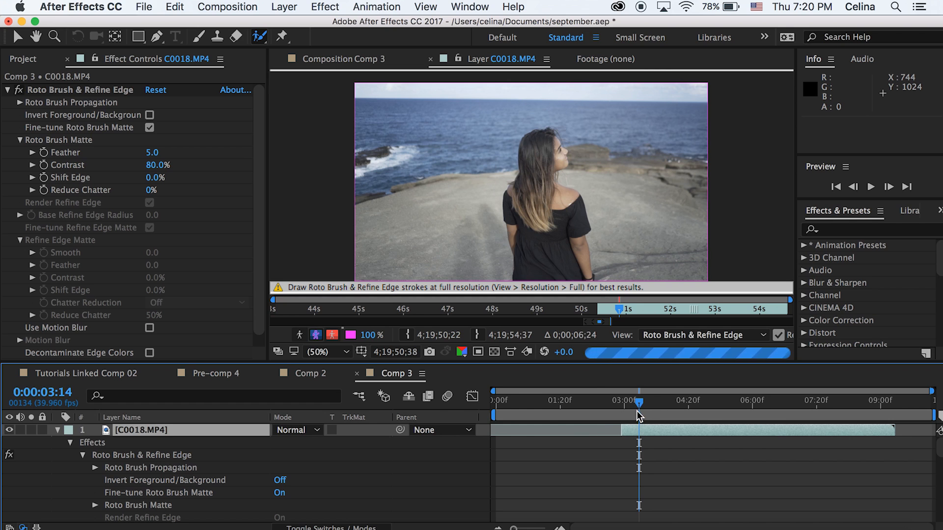
# Duplicate C0018.MP4 in Comp 3, keeping the rotoscoped copy on top and a plain copy below C0009.MP4
pyautogui.click(341, 59)
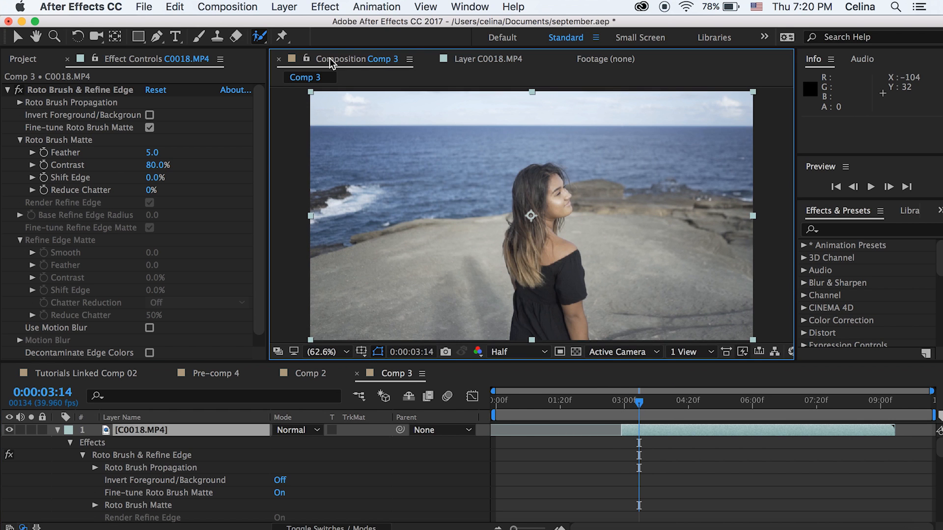
pyautogui.click(619, 400)
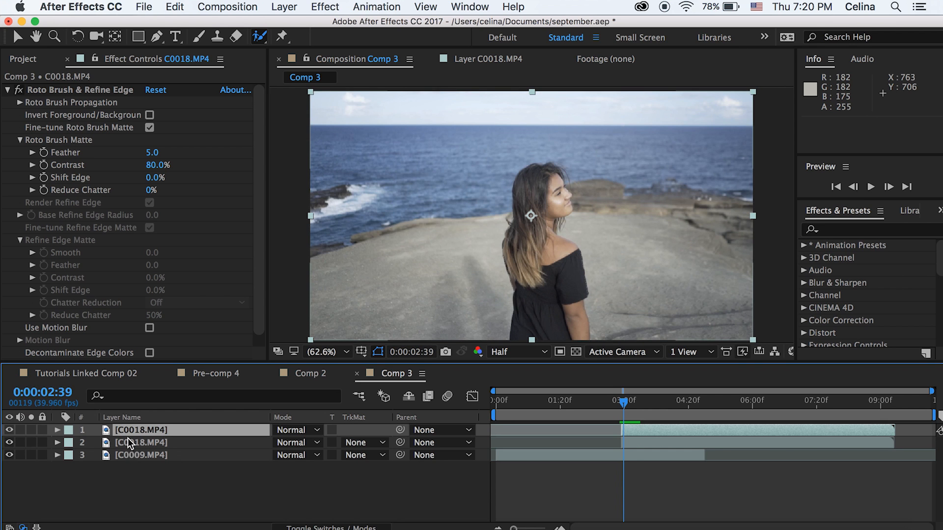
pyautogui.click(141, 442)
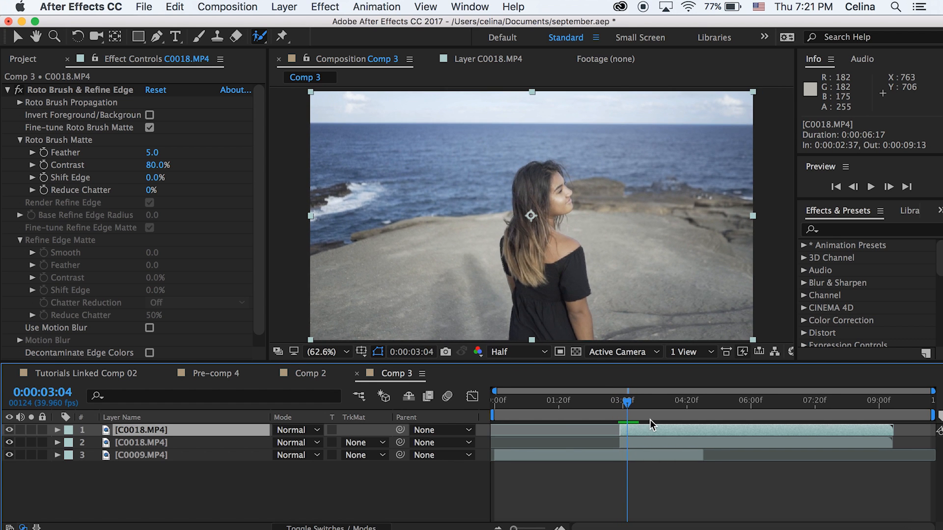
pyautogui.click(142, 442)
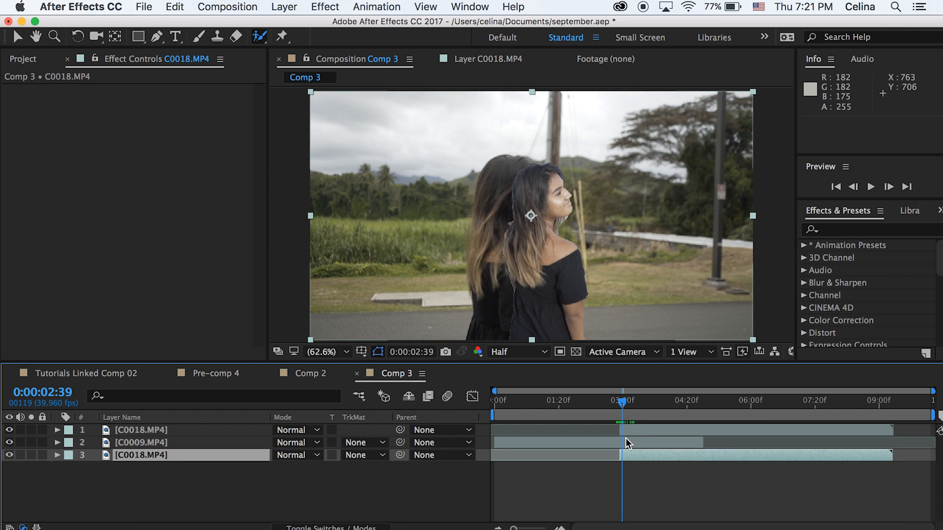
pyautogui.click(141, 430)
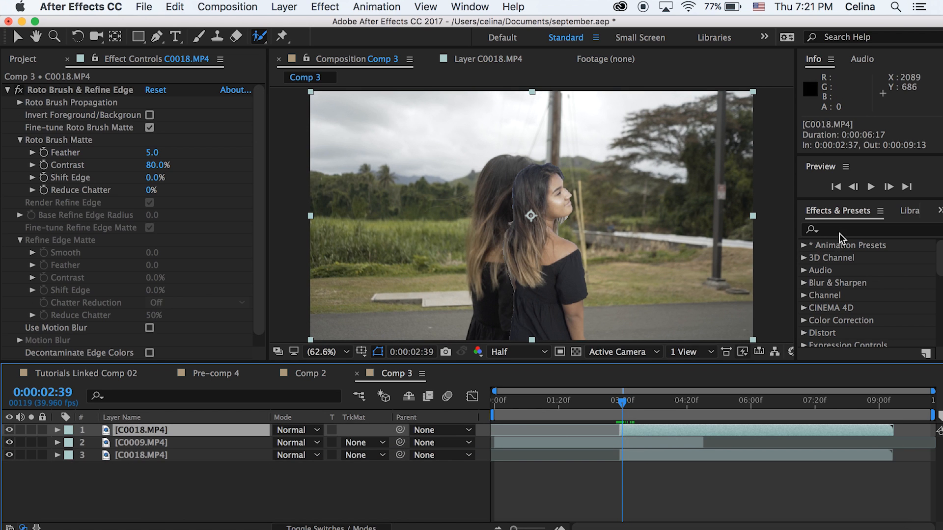
# Apply Wave Warp to the top C0018 copy with Noise wave type and larger width and height
pyautogui.write('wave wa')
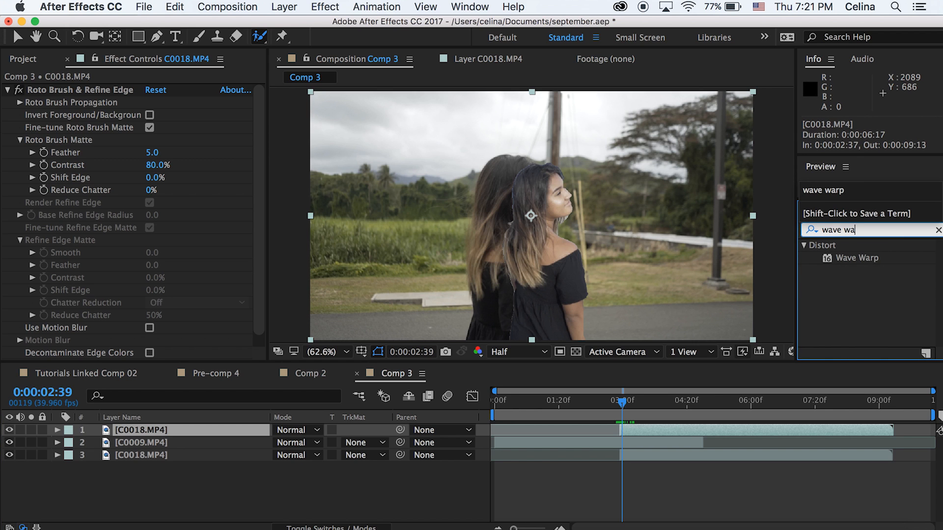
pyautogui.doubleClick(857, 258)
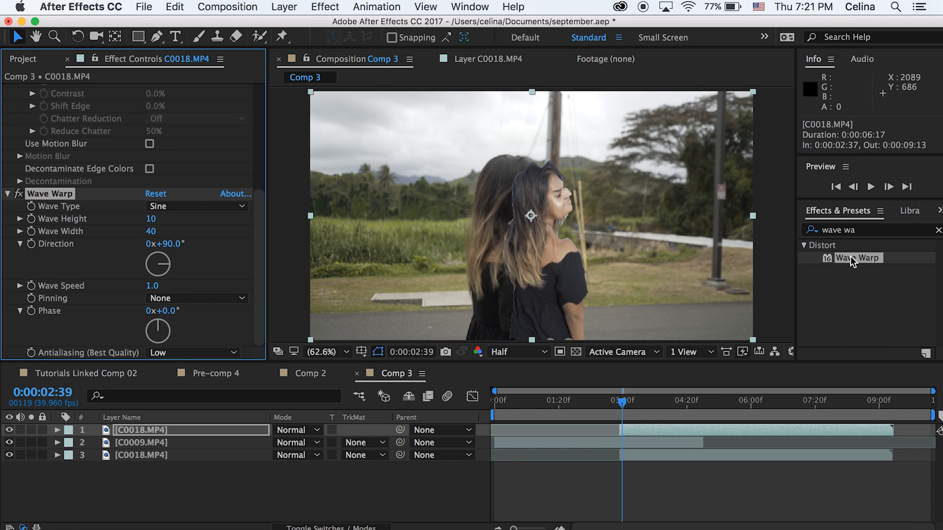
pyautogui.moveTo(172, 218)
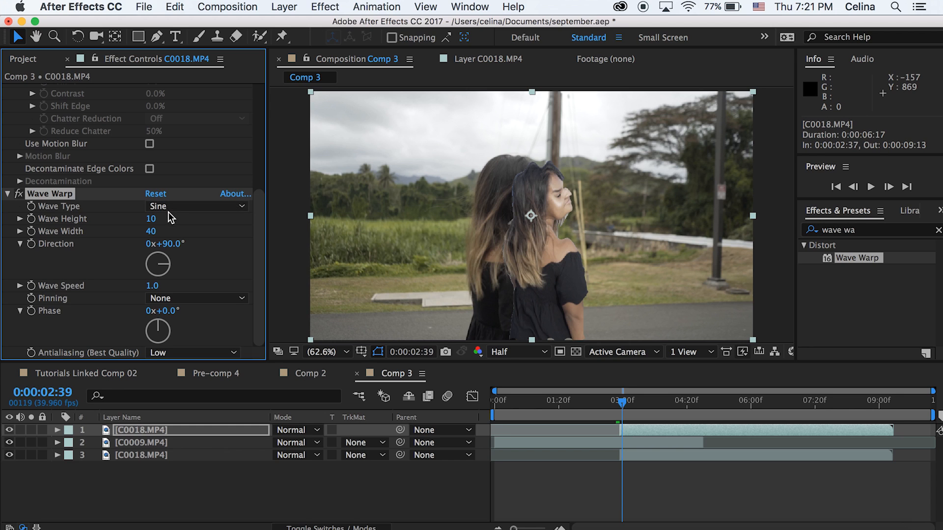
pyautogui.click(195, 206)
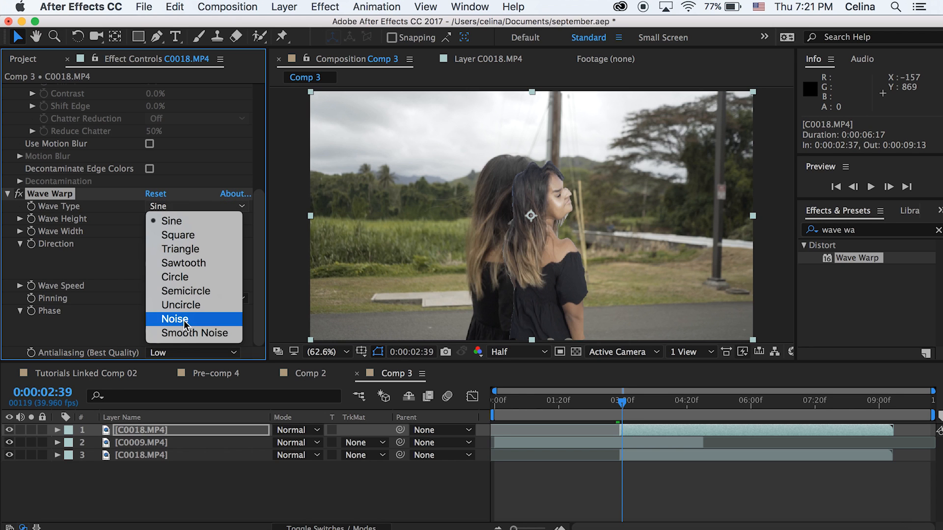
pyautogui.click(175, 319)
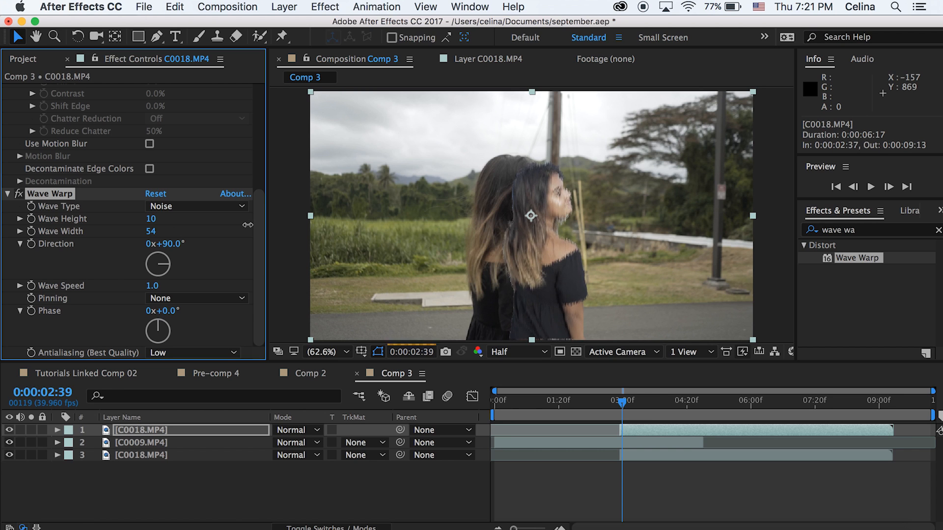
pyautogui.moveTo(151, 218); pyautogui.dragTo(177, 218)
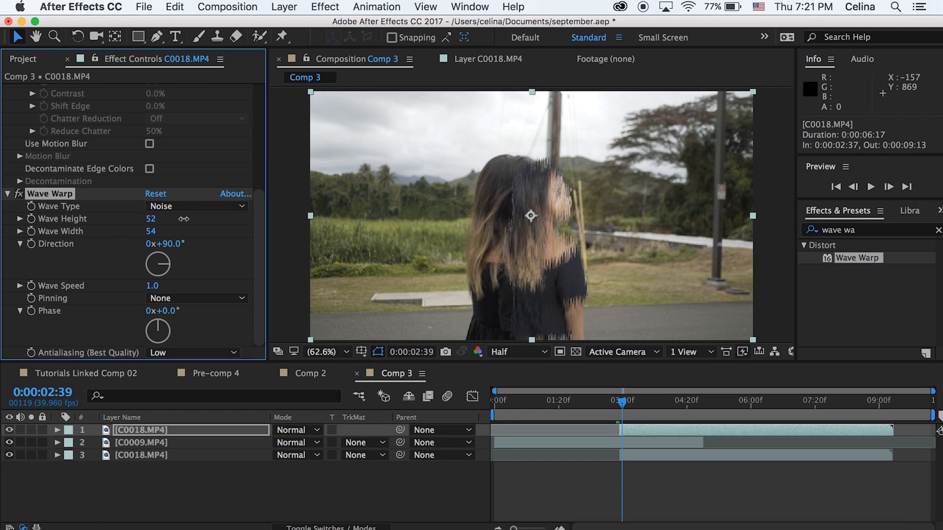
pyautogui.moveTo(150, 218); pyautogui.dragTo(151, 218)
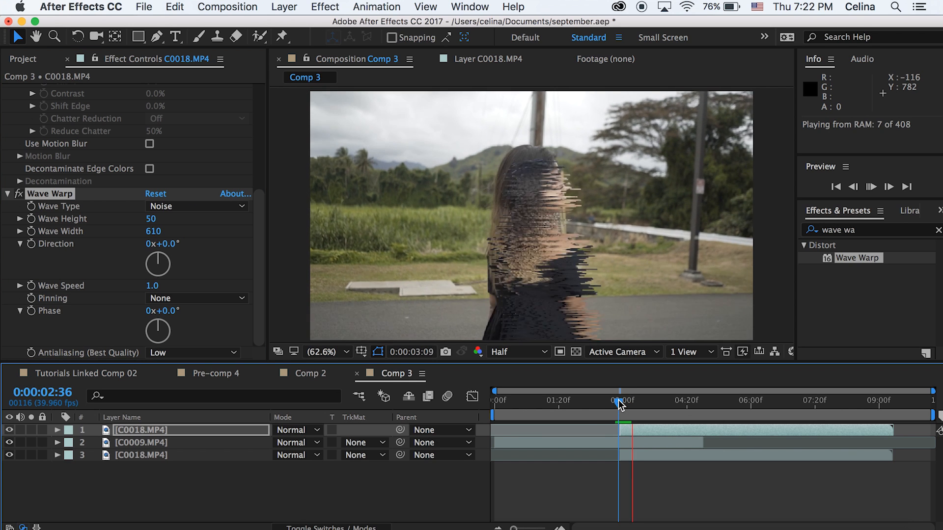
# Keyframe Wave Height at 70 and 50, then 0 after the cut, and check mid-transition
pyautogui.doubleClick(156, 218)
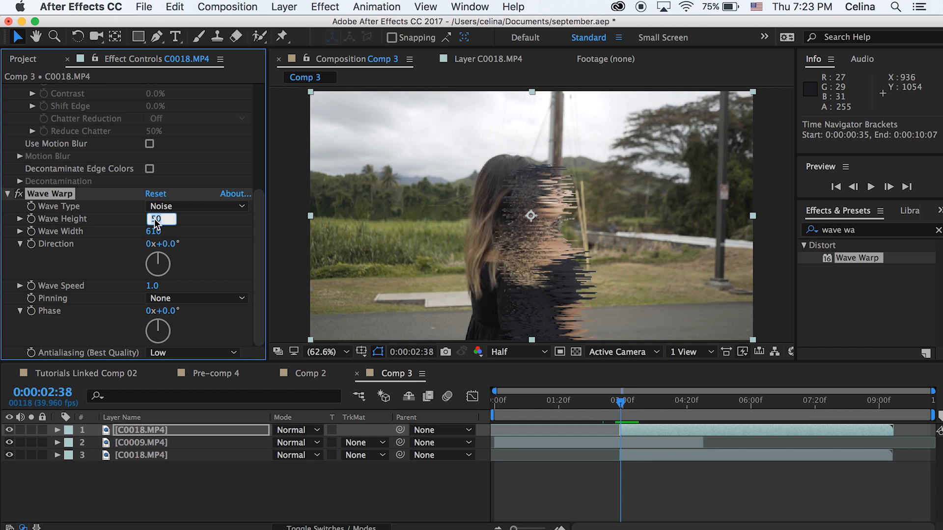
pyautogui.write('70')
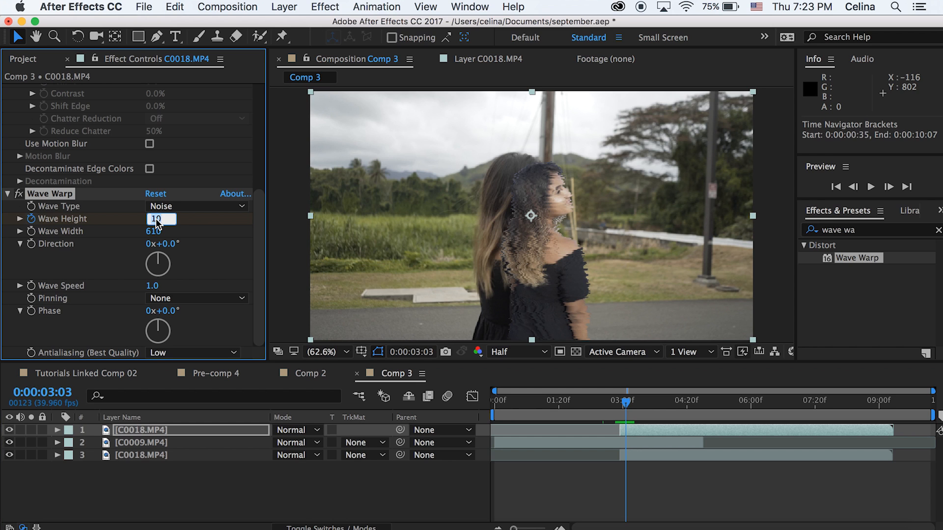
pyautogui.write('50')
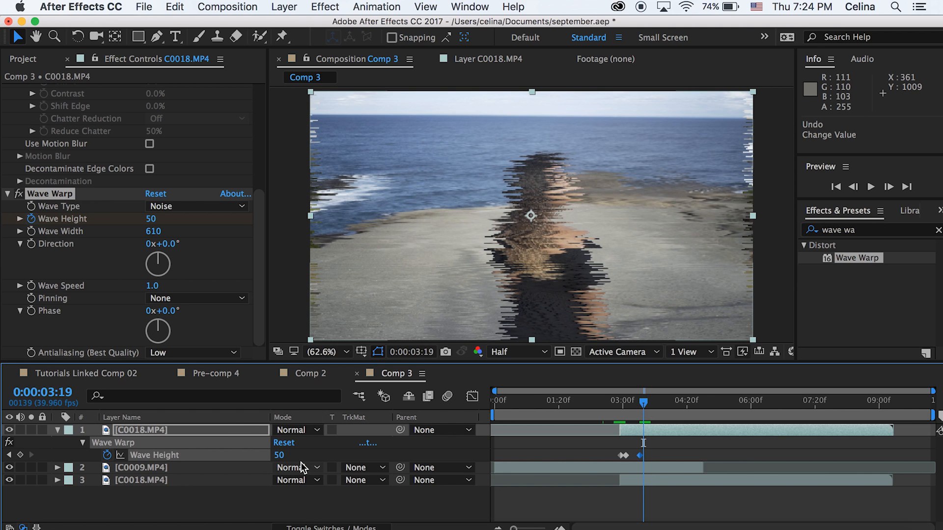
pyautogui.doubleClick(279, 454)
pyautogui.write('0')
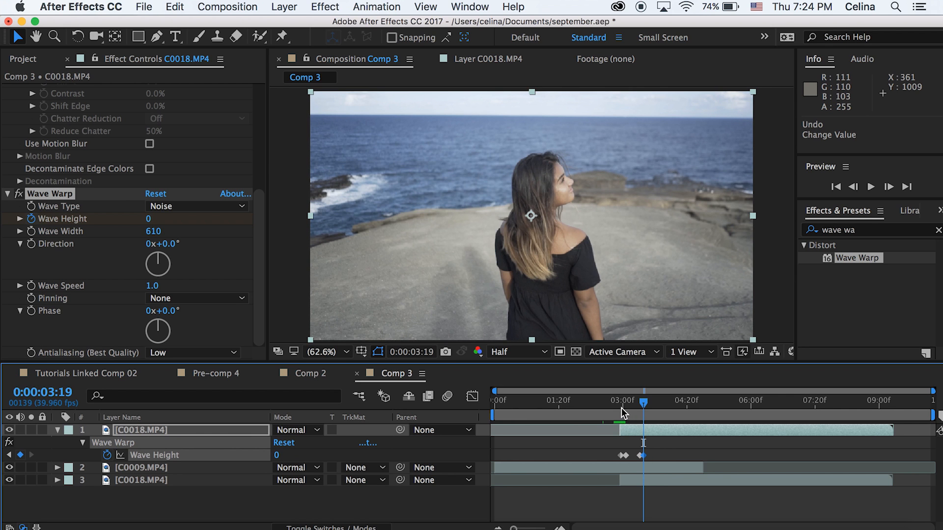
pyautogui.click(622, 414)
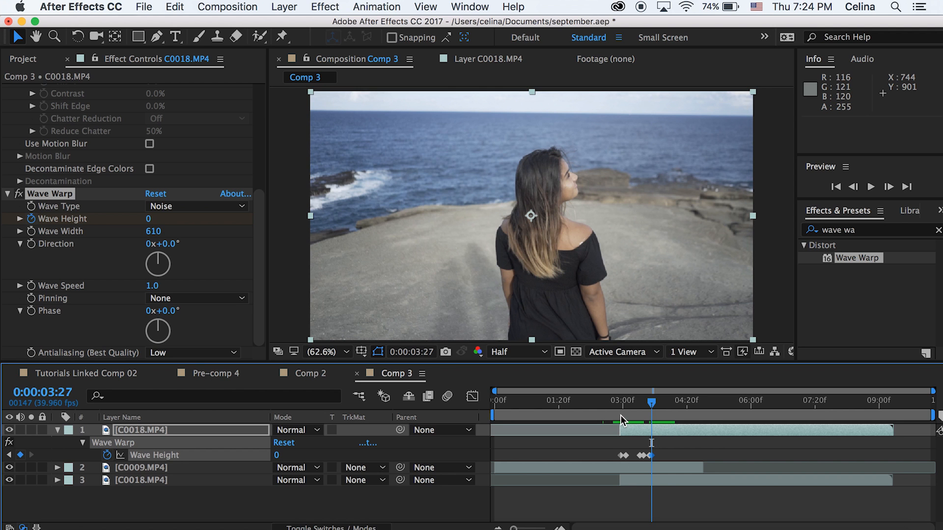
pyautogui.click(615, 401)
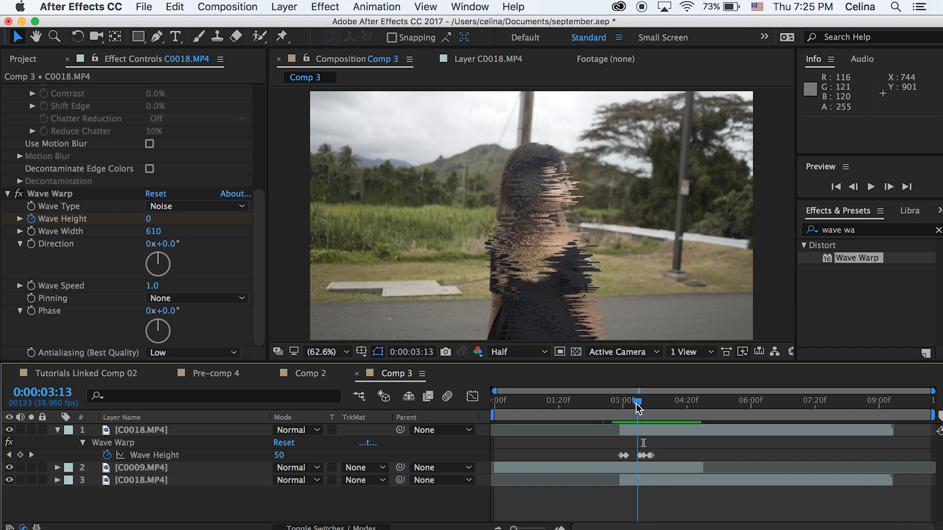
pyautogui.click(141, 468)
pyautogui.write('extract')
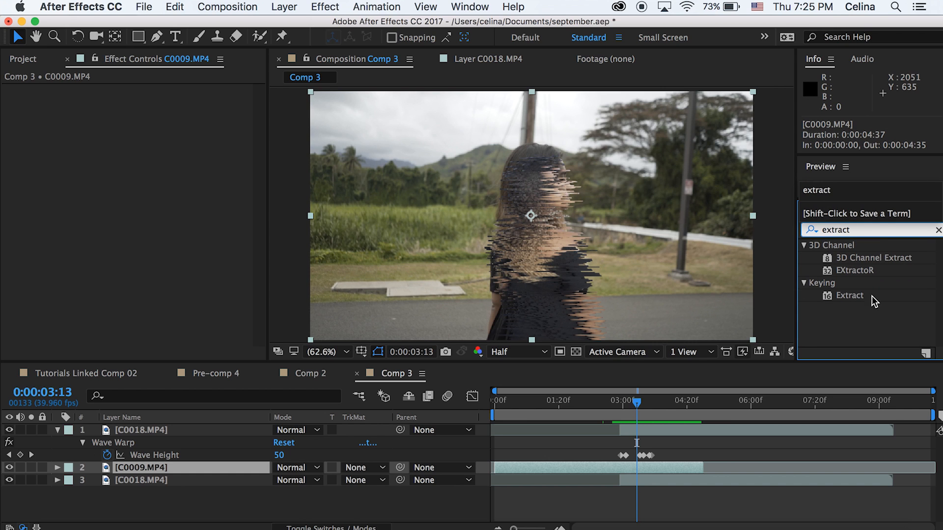
# Apply Extract to the C0009 road clip and keyframe White Softness across the transition
pyautogui.doubleClick(849, 295)
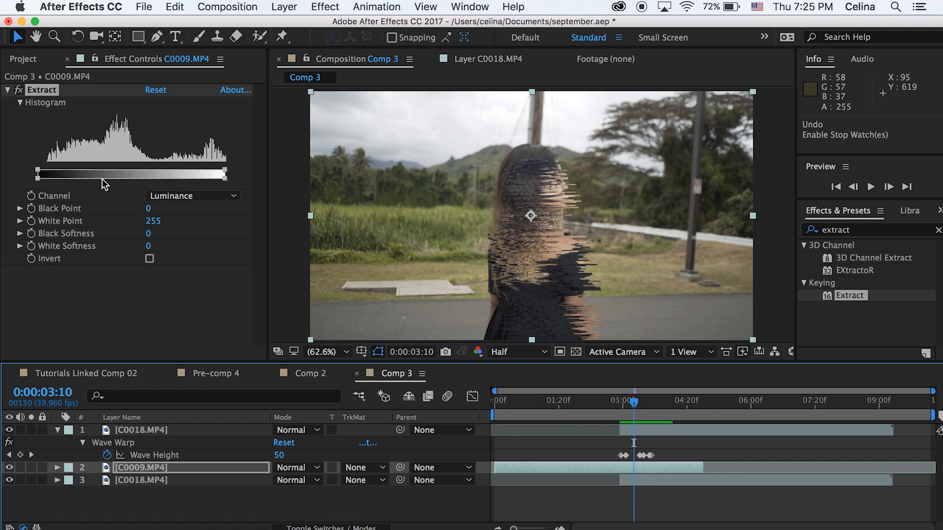
pyautogui.moveTo(56, 250)
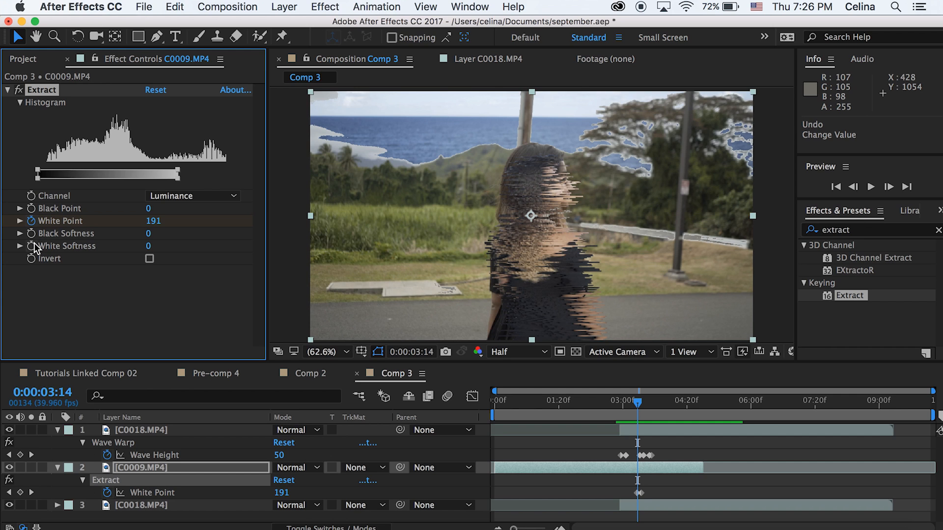
pyautogui.click(31, 245)
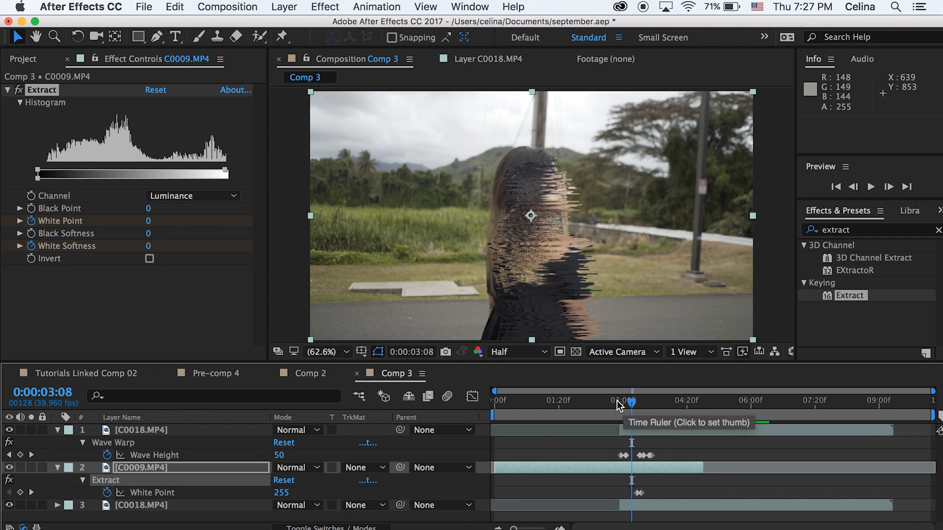
pyautogui.click(643, 401)
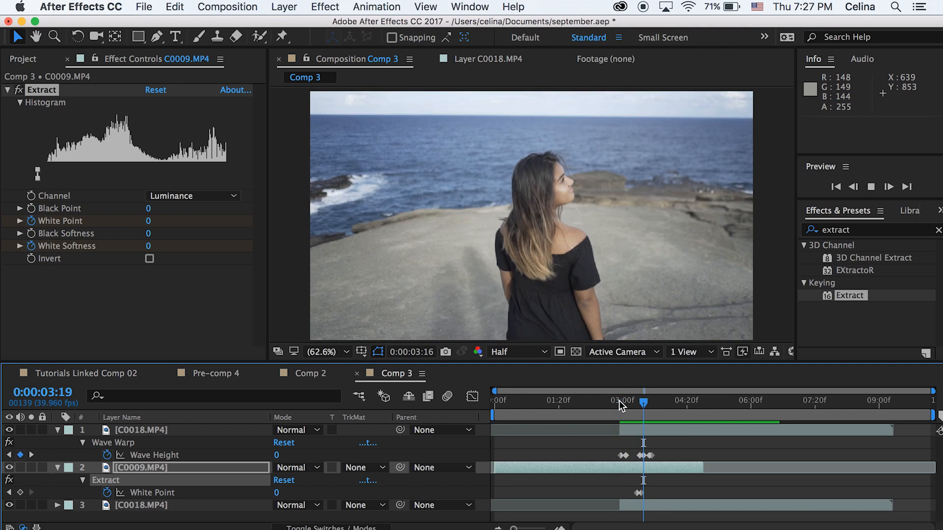
pyautogui.click(619, 402)
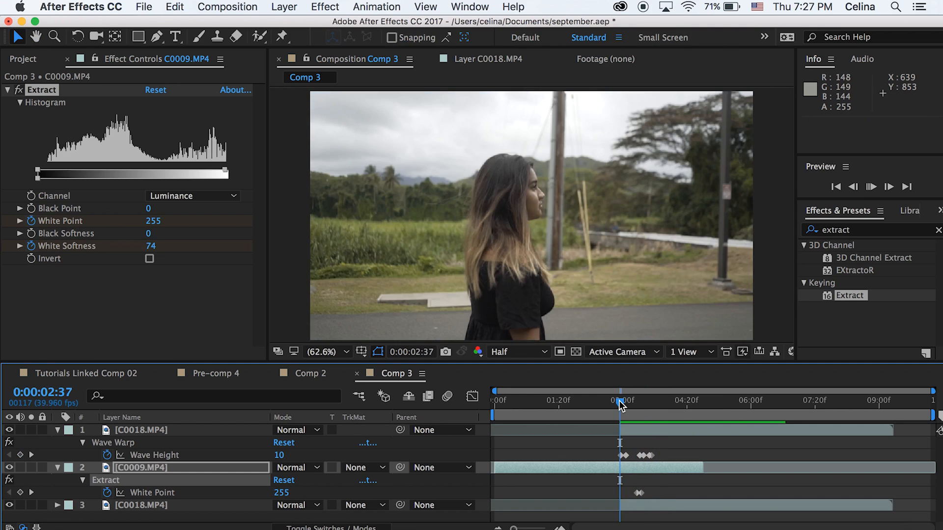